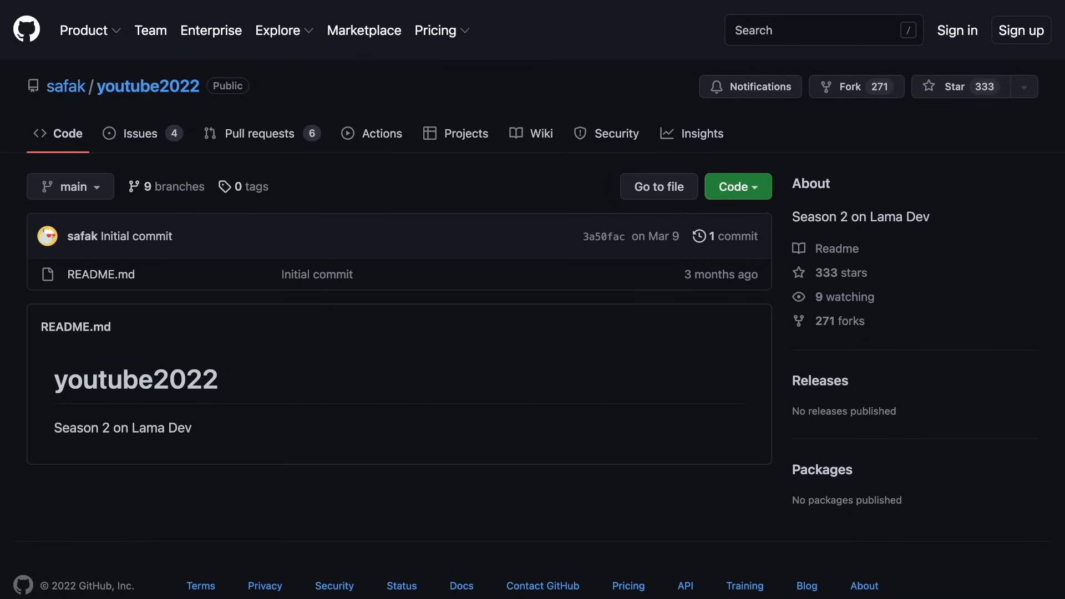
mouse_move(388, 180)
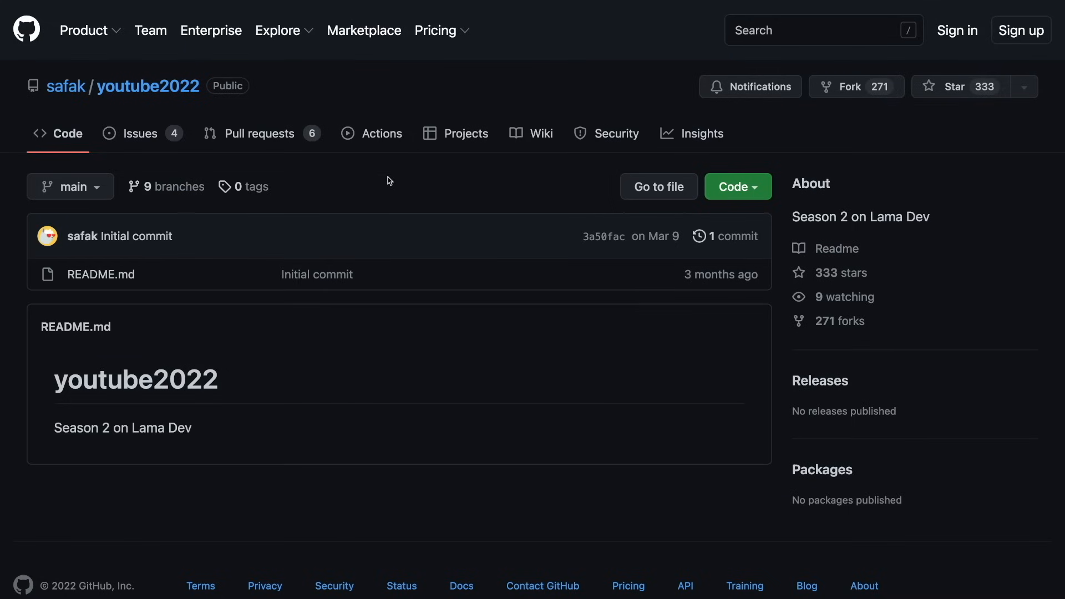
Step: Switch youtube2022 to the mern-booking branch and open its api folder
click(69, 186)
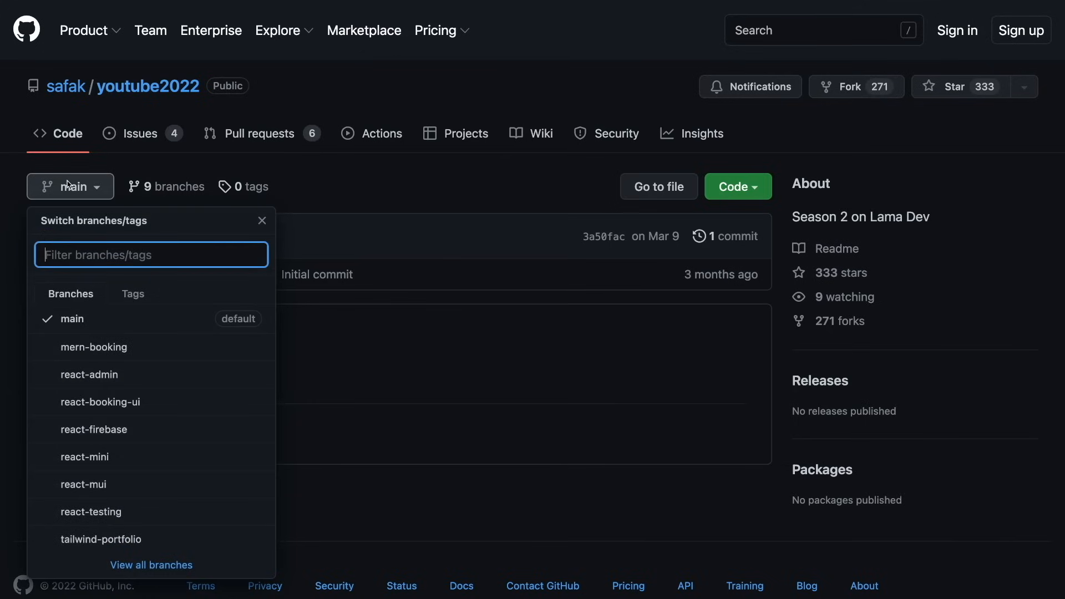
click(94, 346)
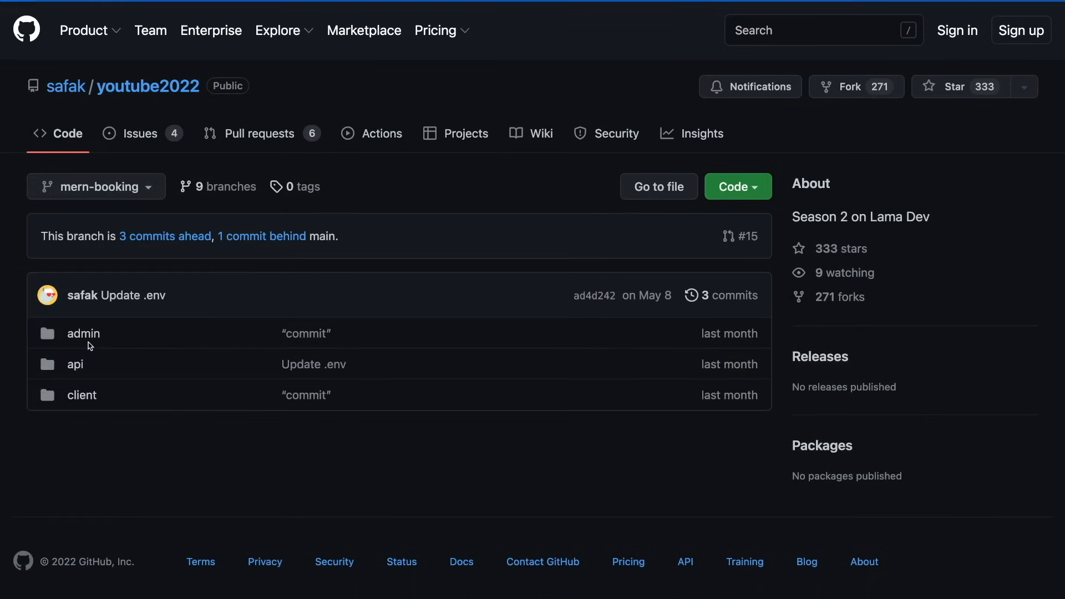
click(75, 363)
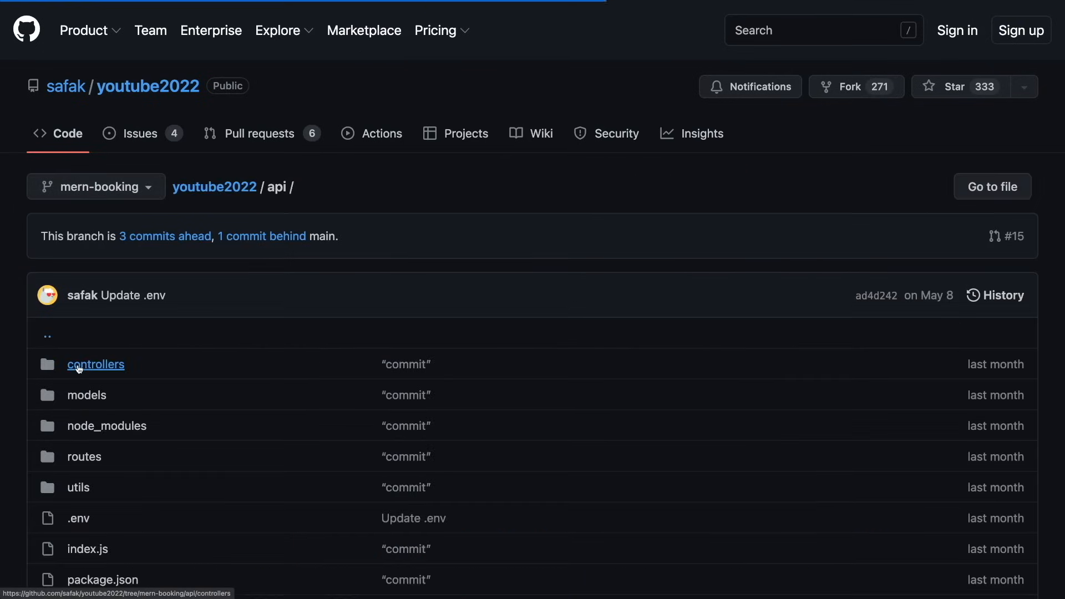
Step: Find hotel.js with the file finder and open api/models/Hotel.js
key(t)
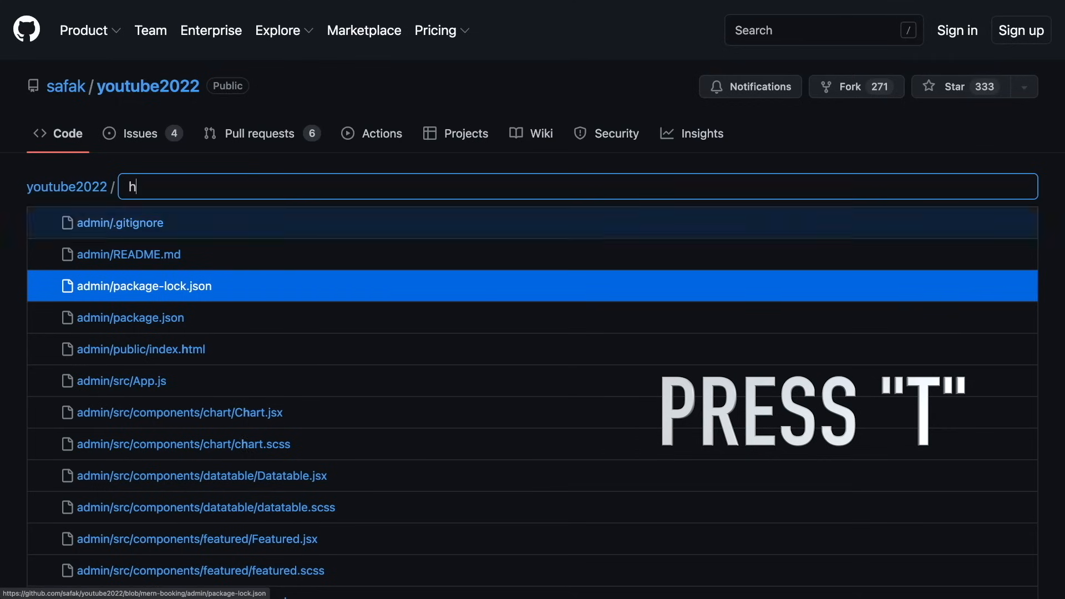
text(otel.js)
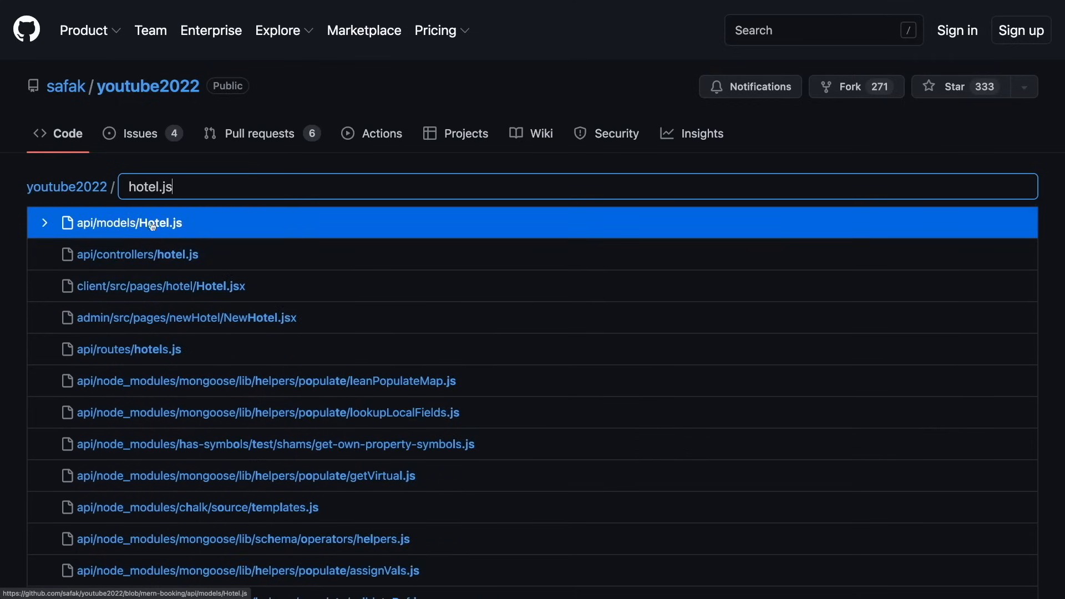
click(130, 223)
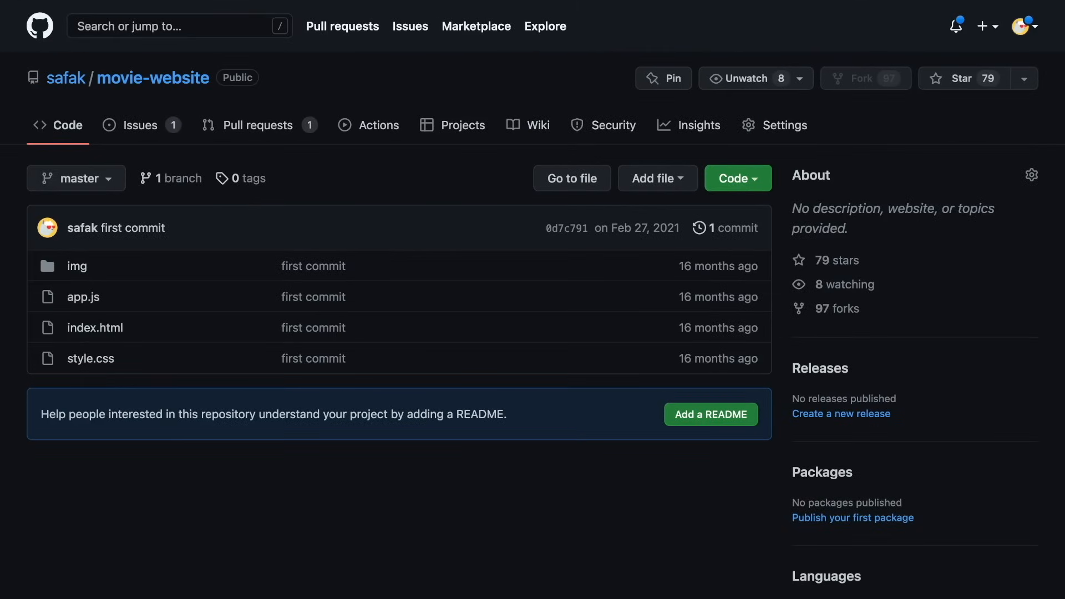
mouse_move(1008, 276)
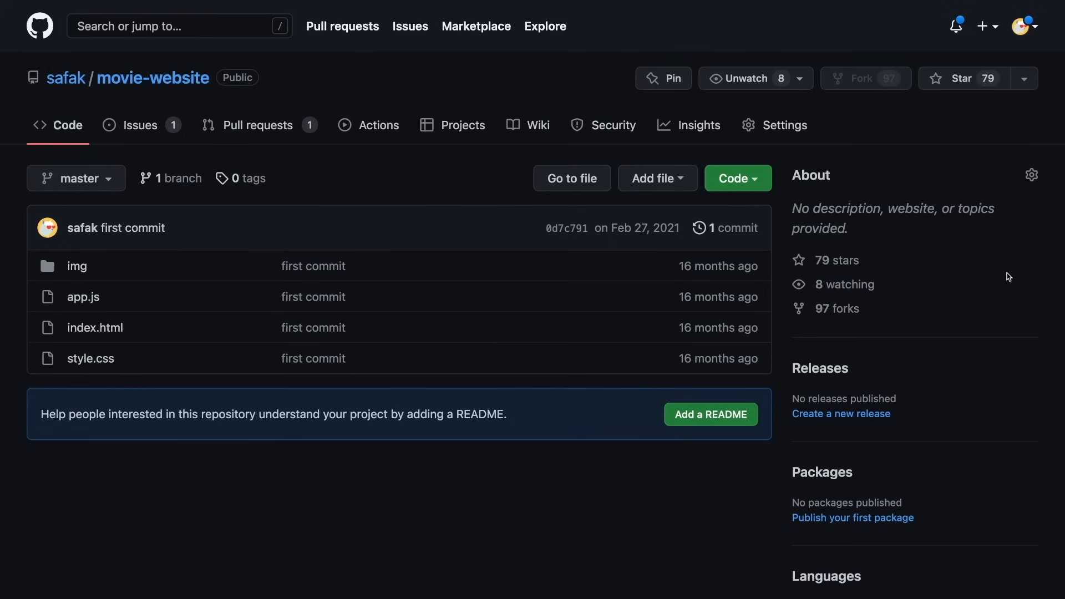
Step: Search the repository code for '<div class="navbar">'
text(<div class="navbar">)
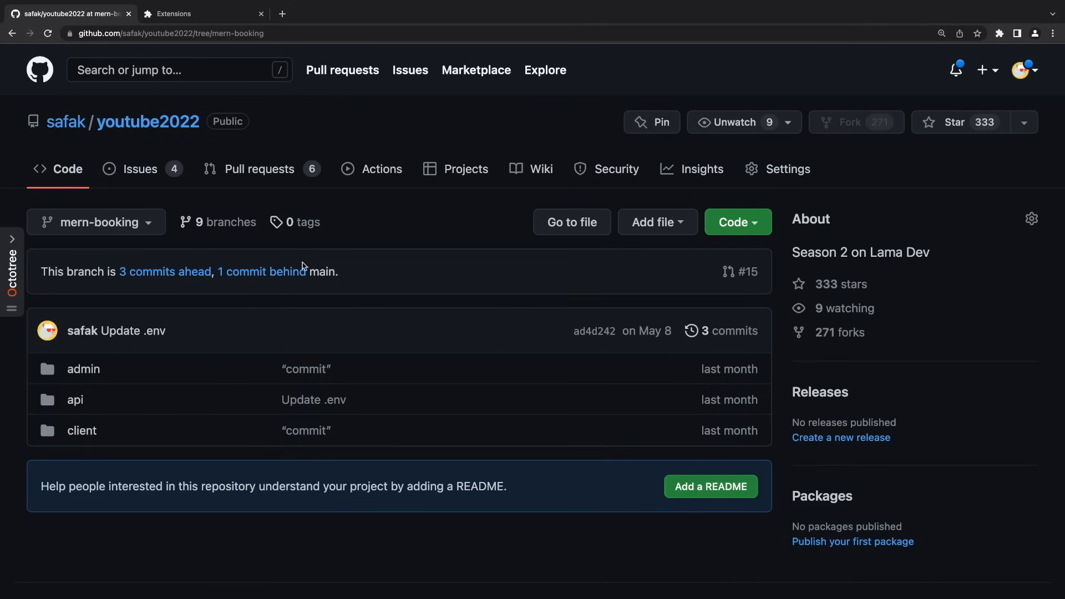
Step: Open the Octotree sidebar on the youtube2022 mern-booking branch page
click(12, 238)
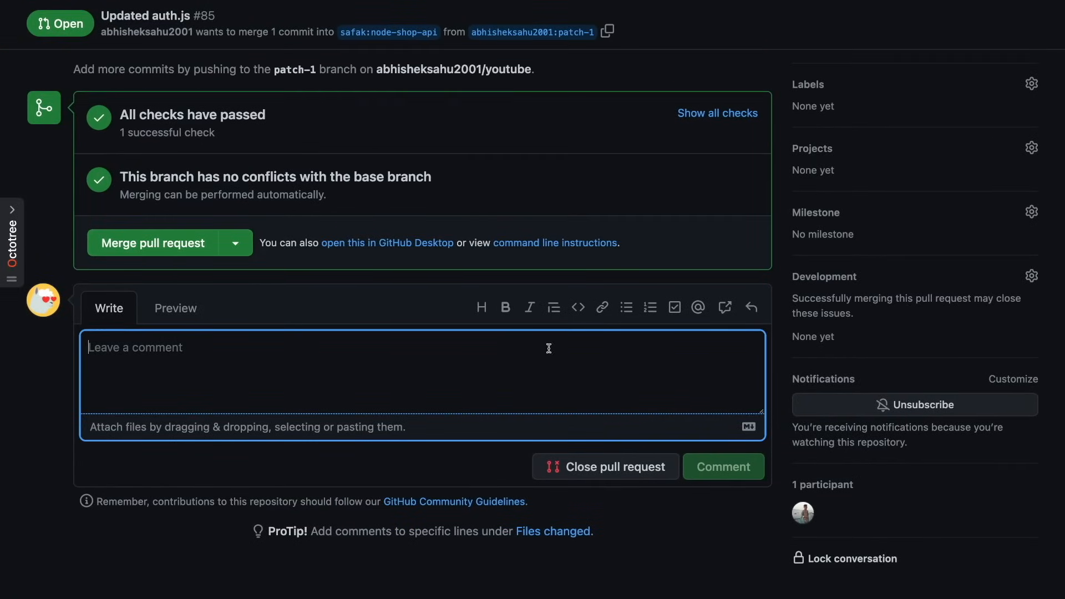
Step: Create a saved reply titled 'good job' with body 'good job!'
click(750, 307)
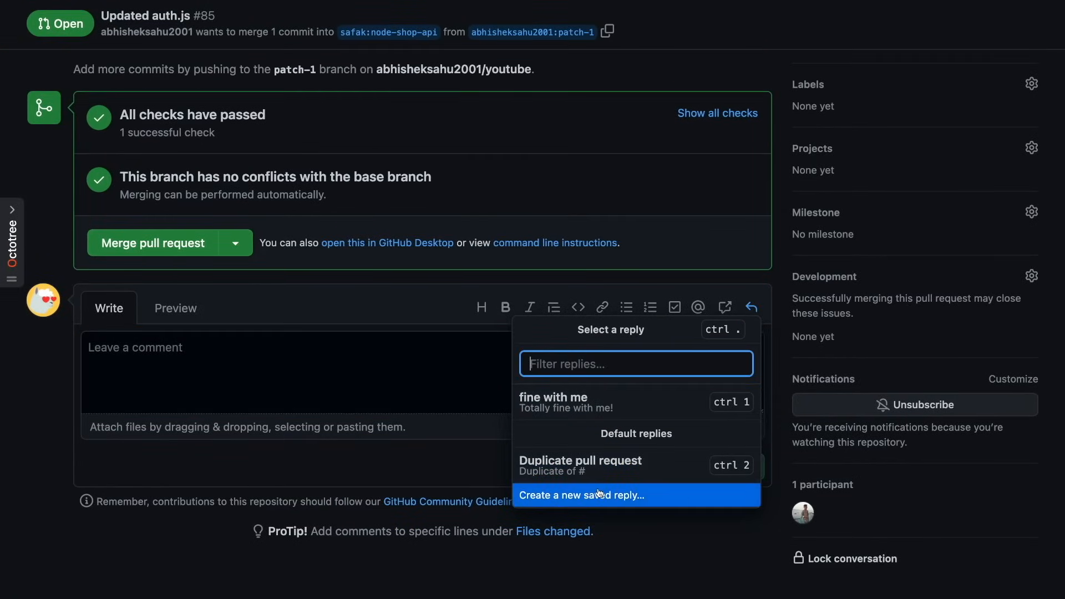
click(585, 494)
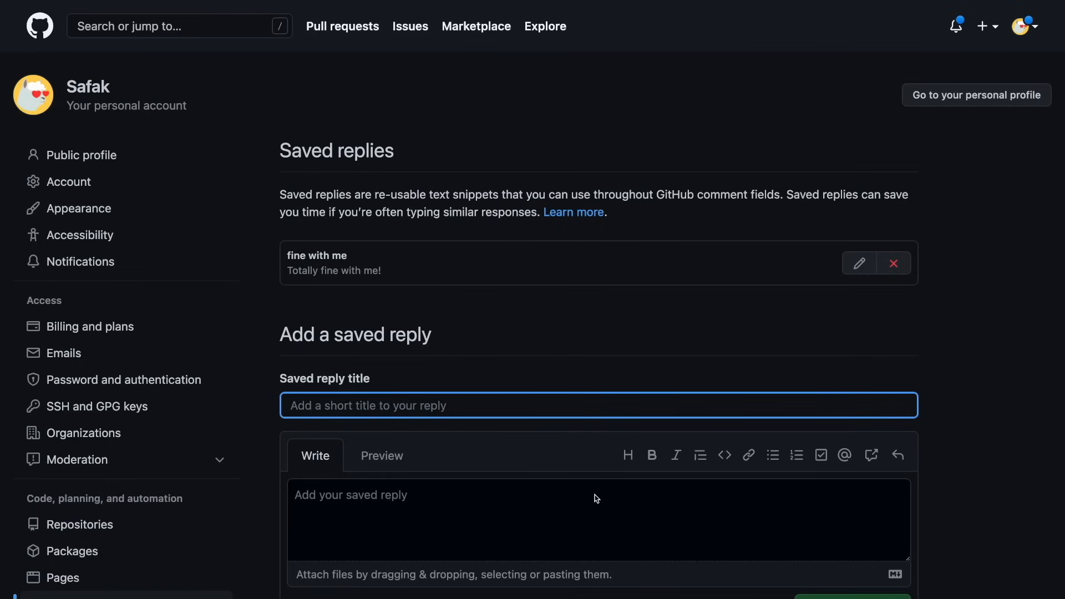
text(good job)
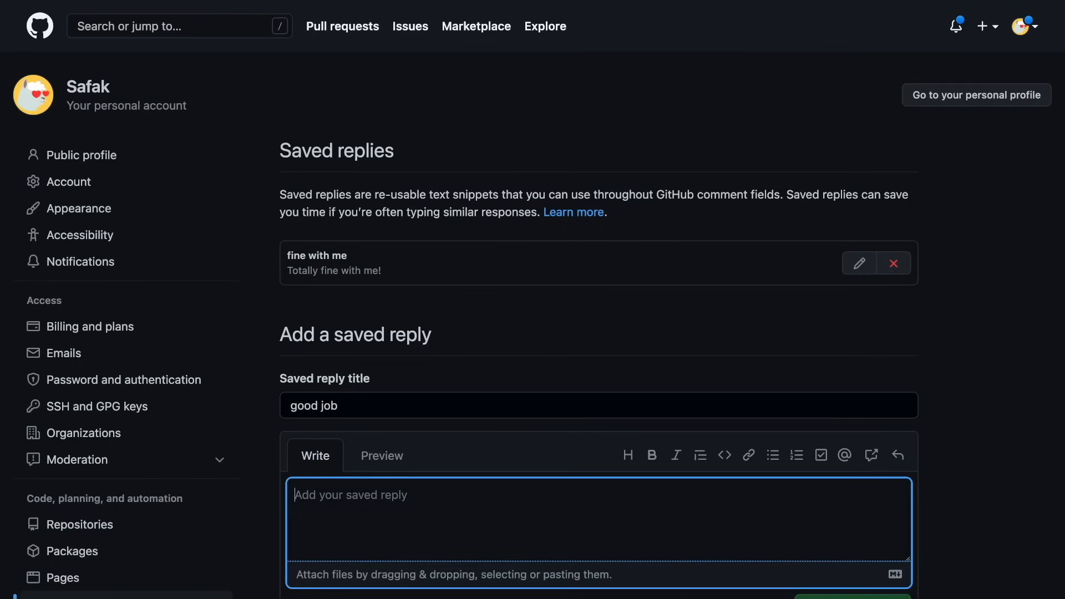
text(good job!)
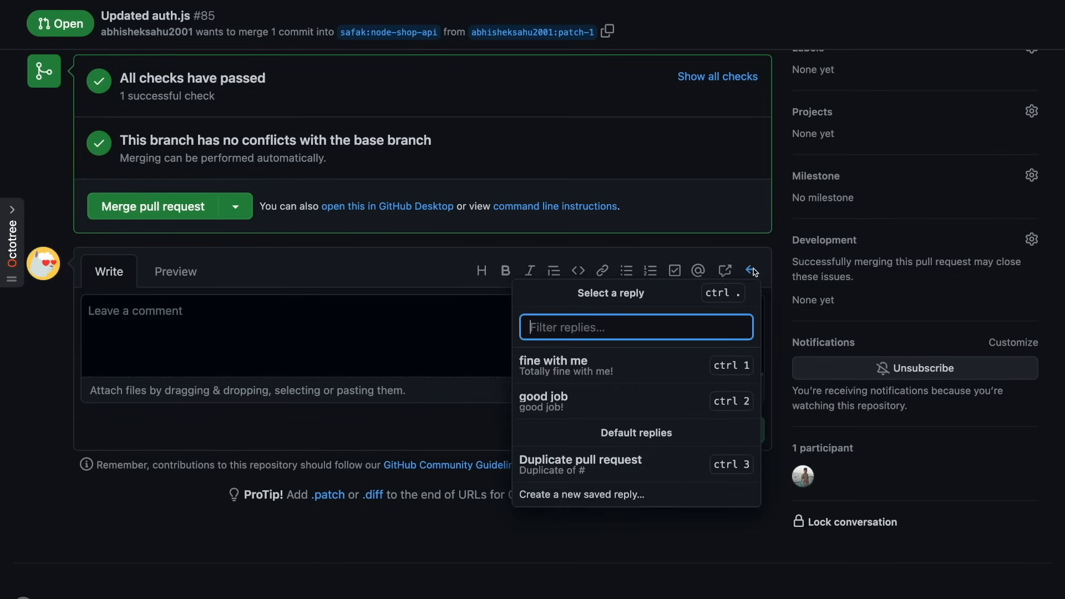
mouse_move(635, 400)
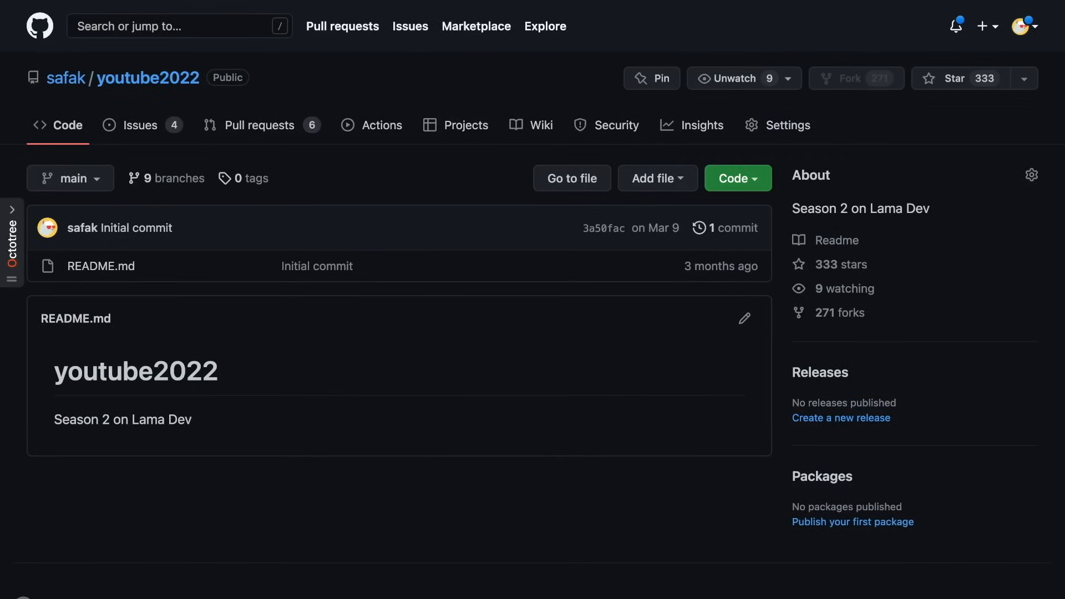
mouse_move(69, 178)
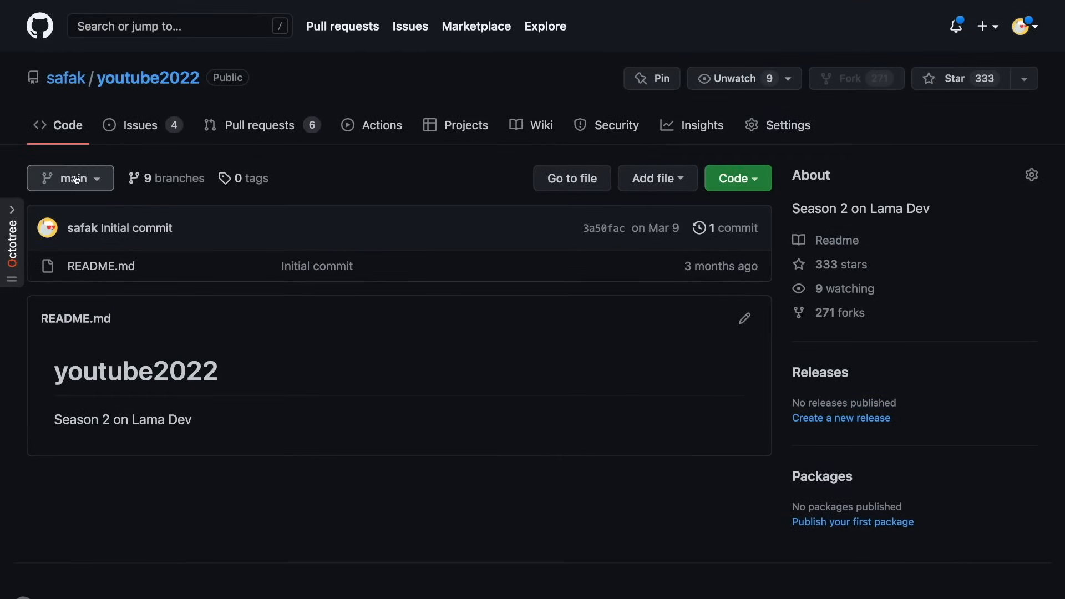
Step: Switch the branch to react-admin, then to react-firebase
click(68, 178)
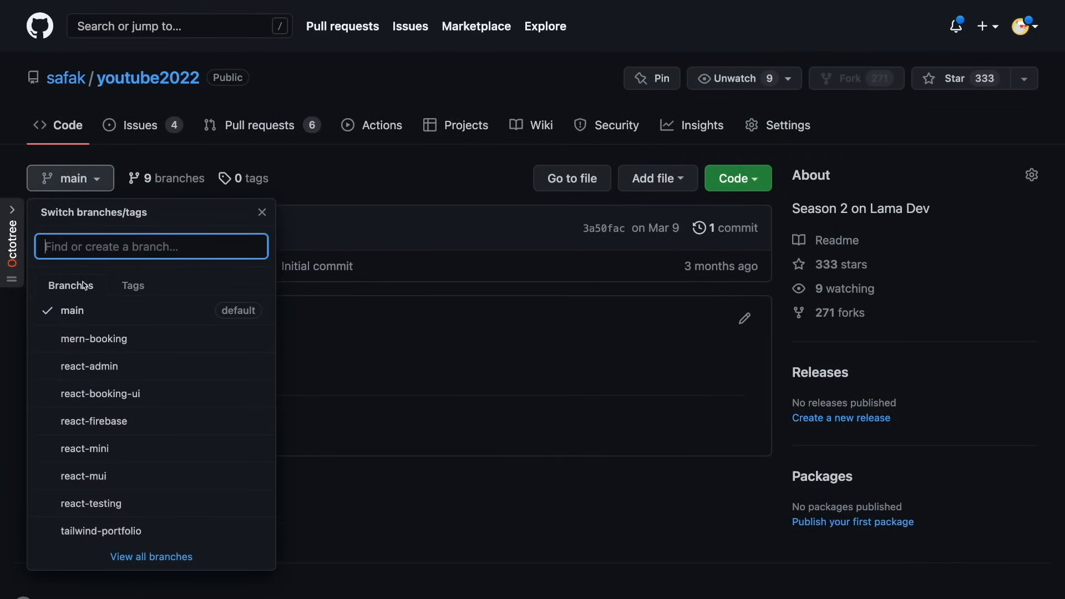
click(89, 366)
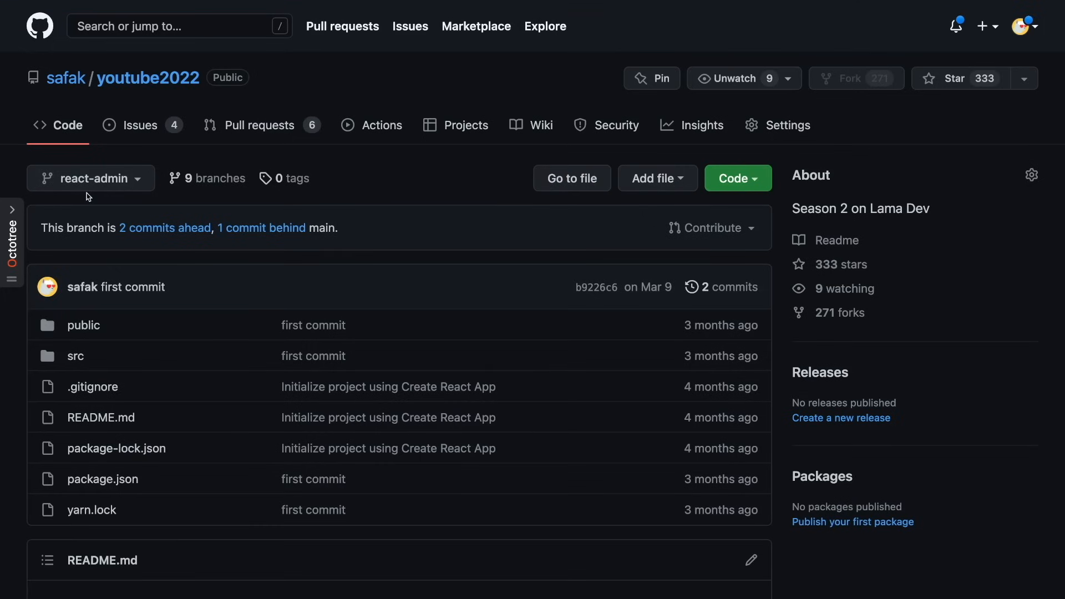
click(90, 178)
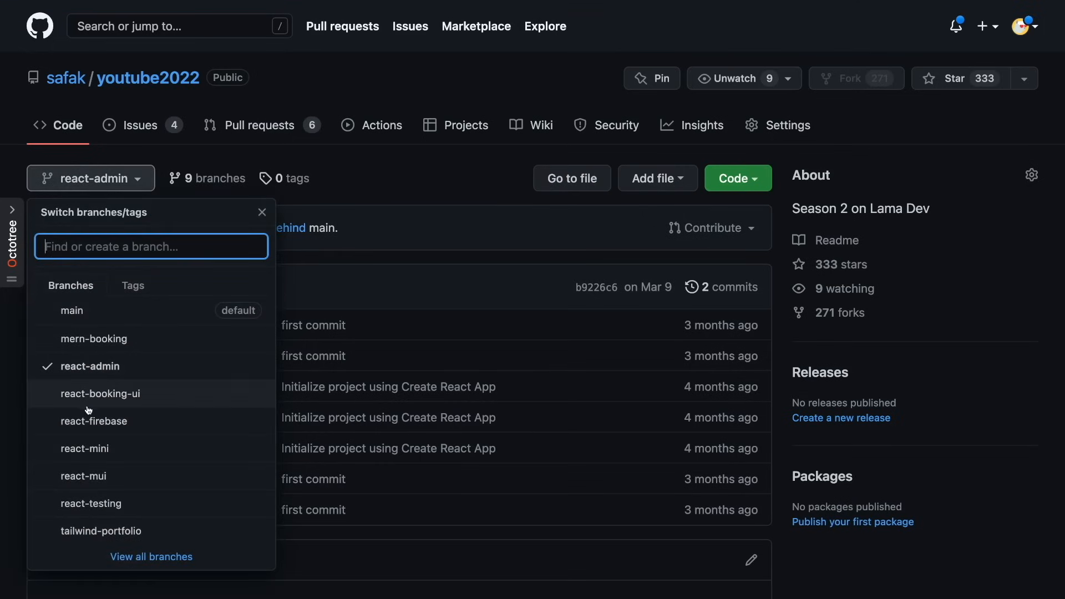
click(95, 420)
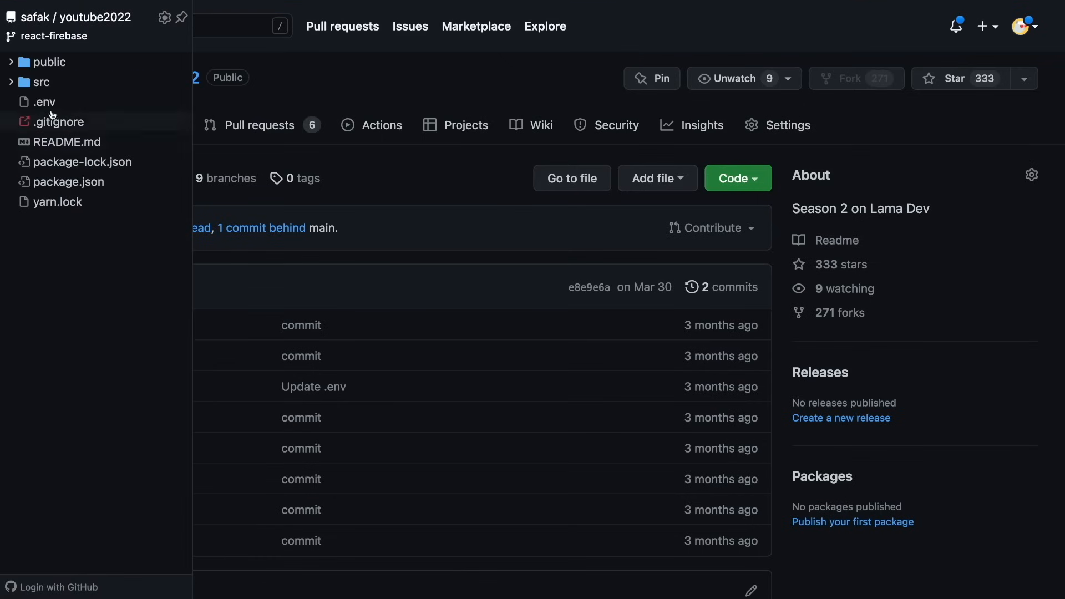
Step: Expand src and context in the Octotree tree and open AuthContext.js
click(41, 82)
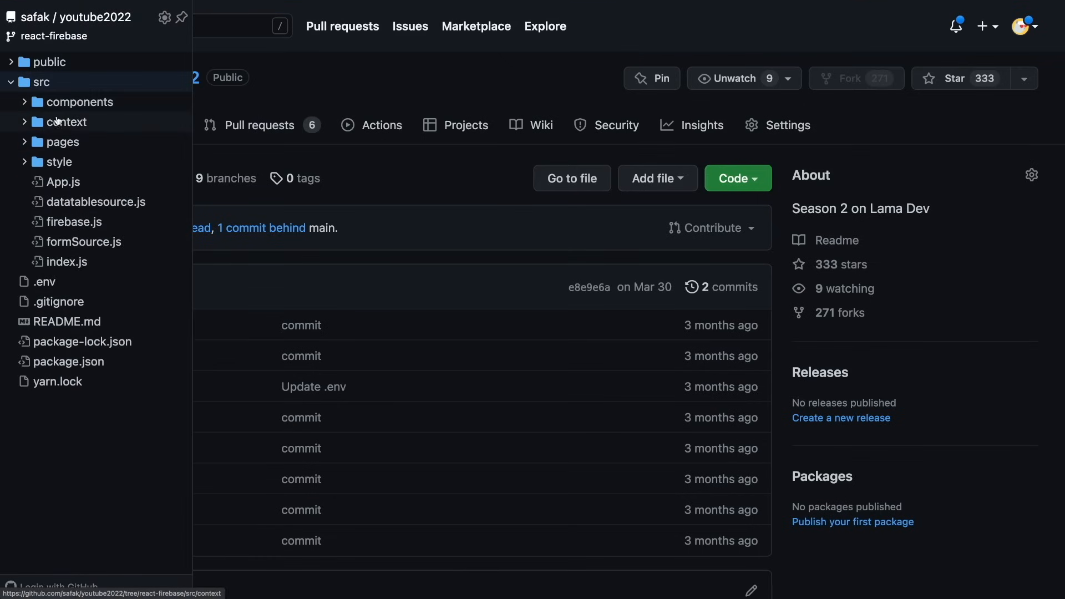
click(66, 121)
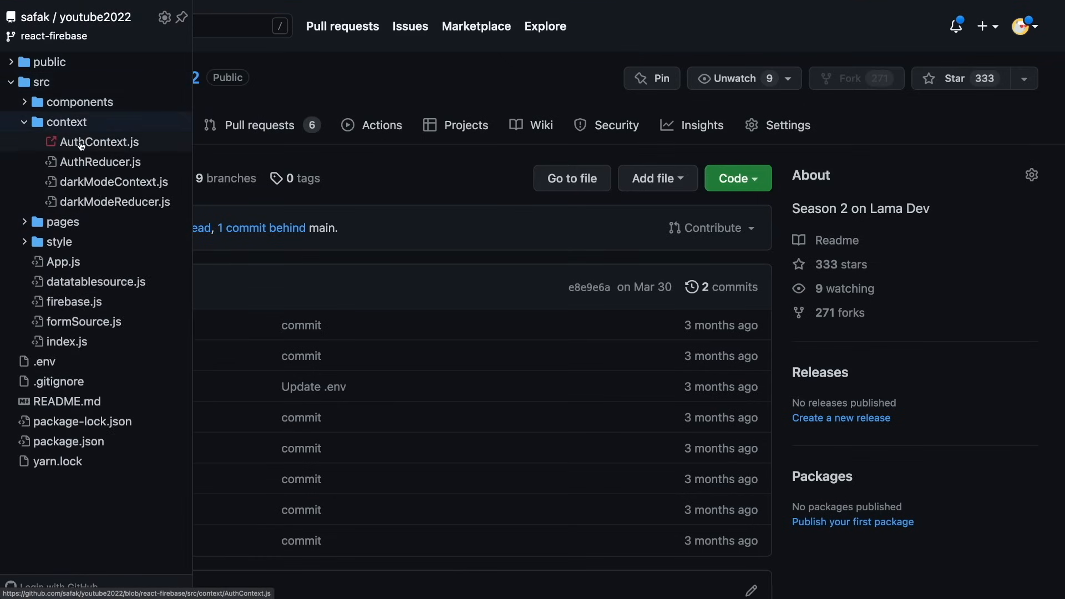
click(97, 142)
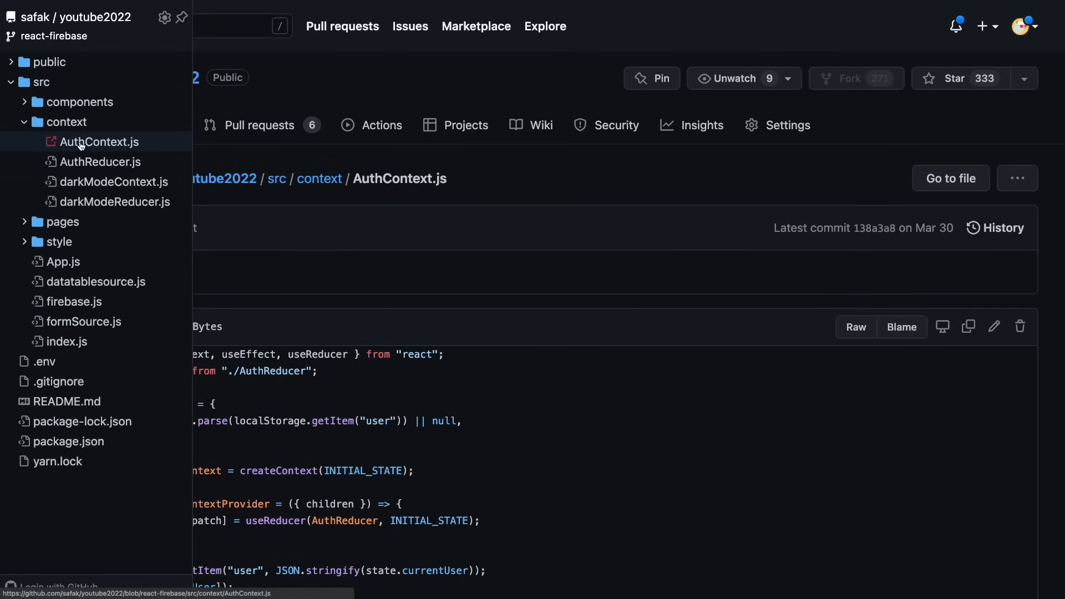